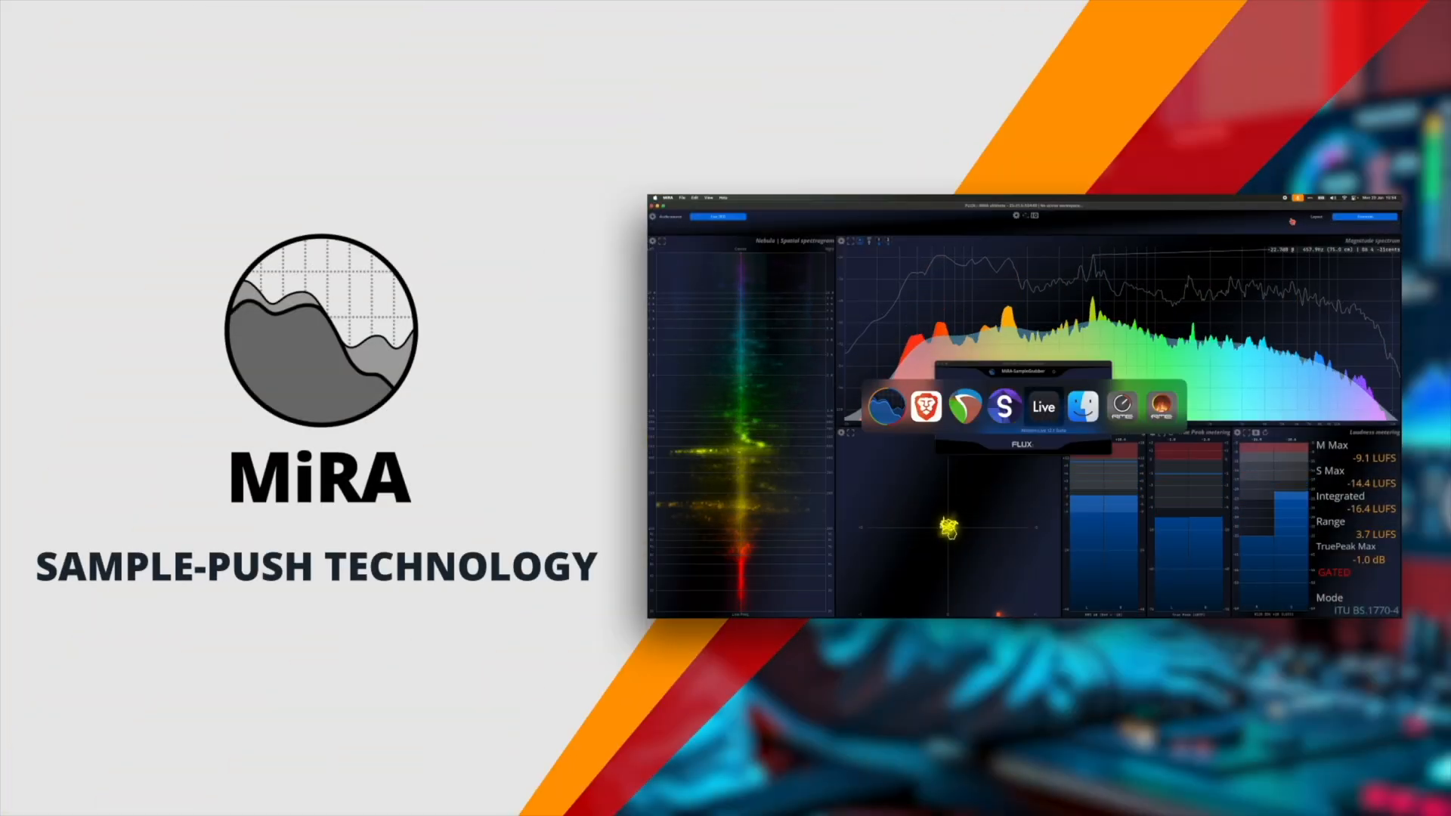
# - Select the Reaper24ch (#2) stream as MIRA's analysed audio source instead of Live (#3)
pyautogui.click(1043, 406)
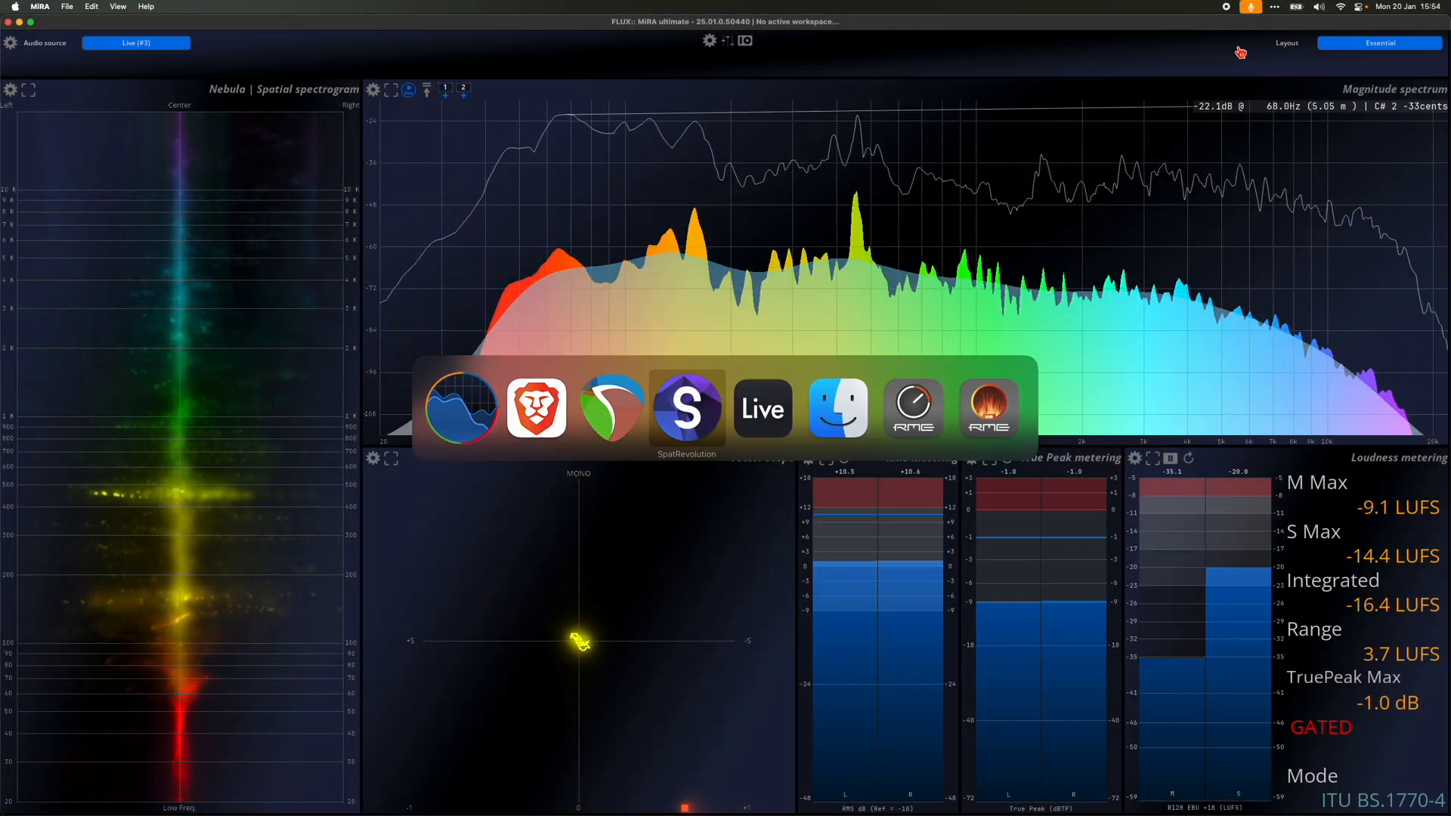
pyautogui.click(762, 407)
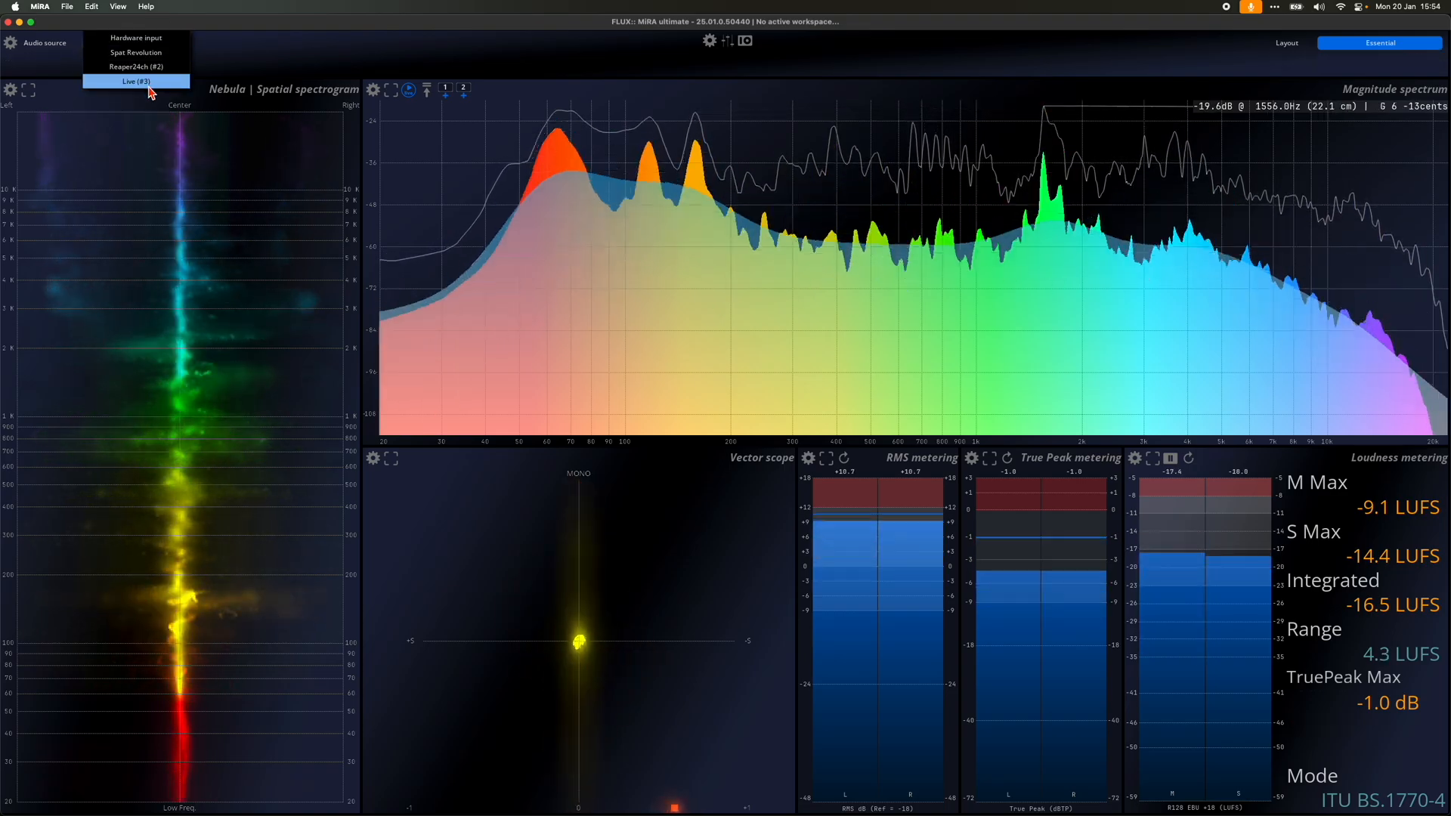
pyautogui.click(136, 82)
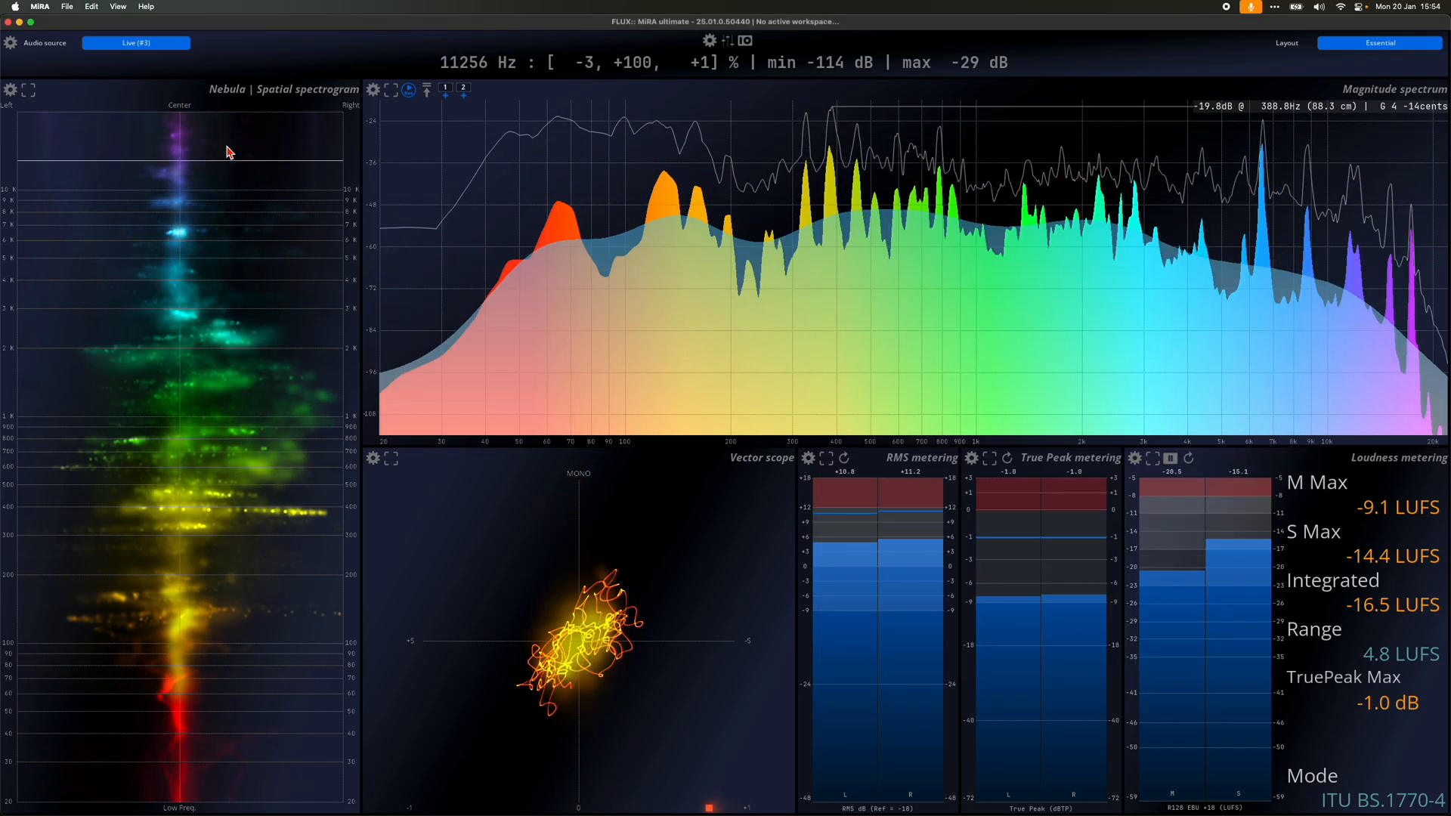
pyautogui.click(136, 42)
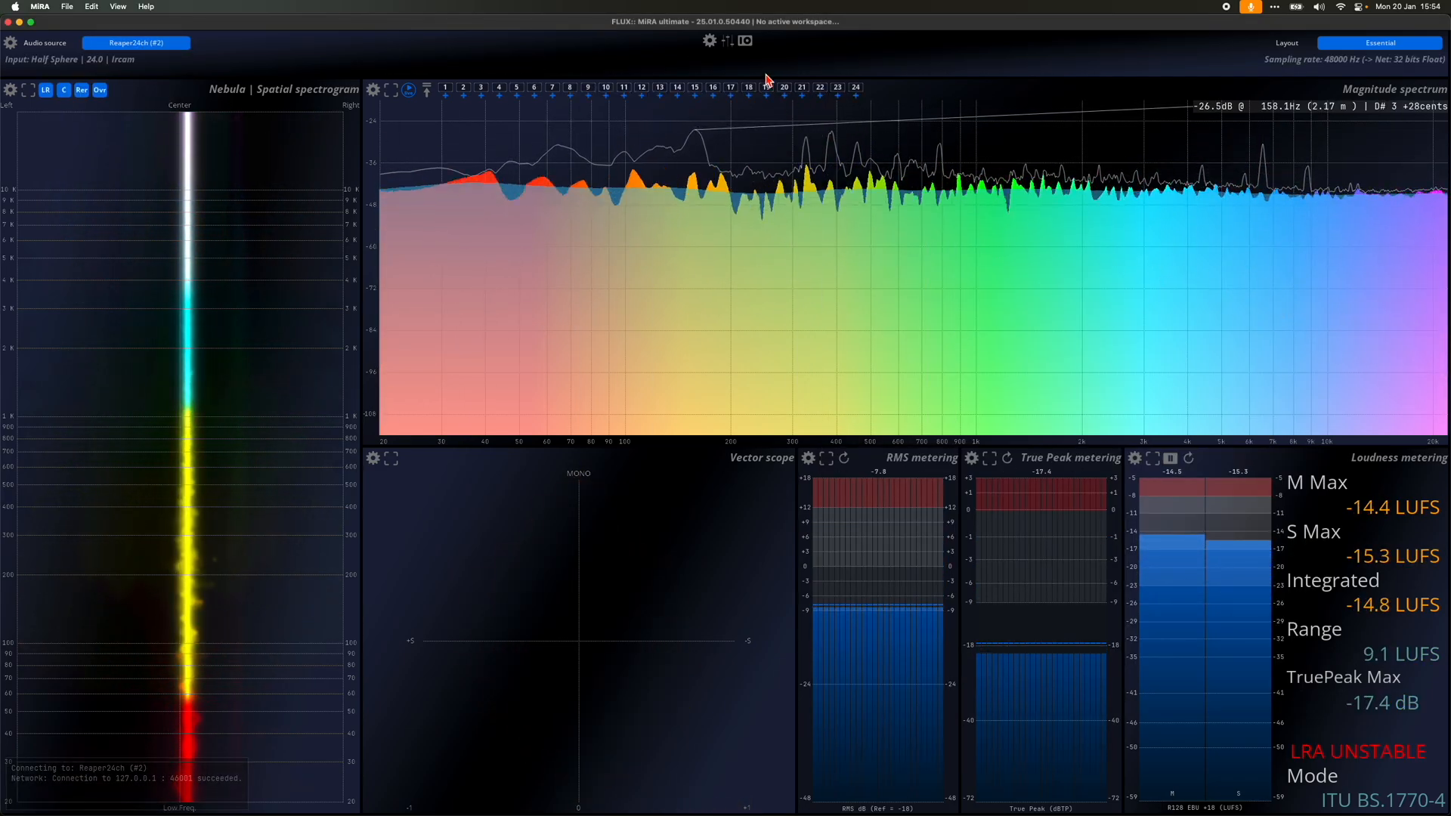
# - Review the 24-channel Half Sphere layout in IO settings, then apply the Studio Immersive 1 layout preset
pyautogui.click(745, 39)
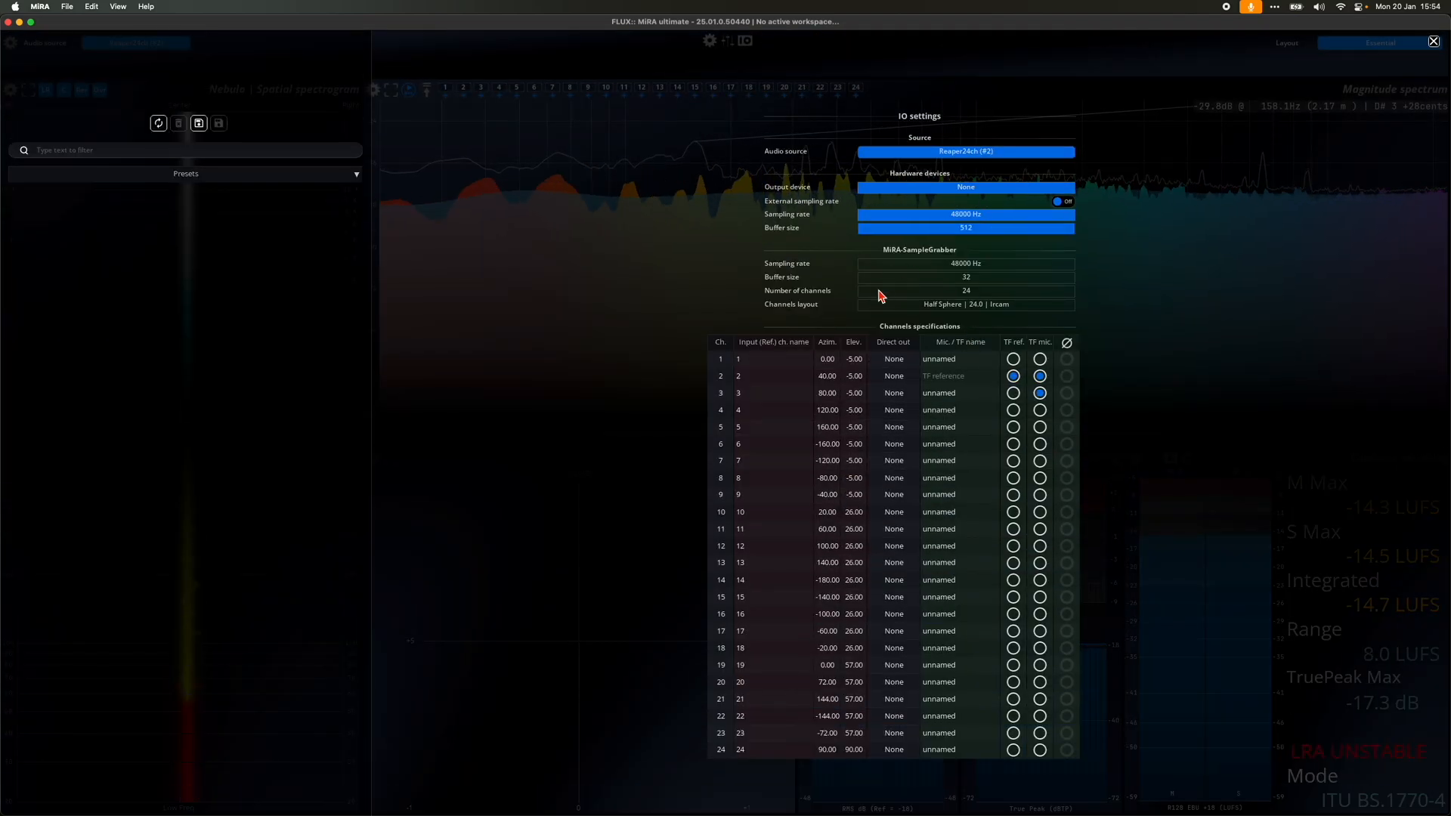
pyautogui.click(710, 40)
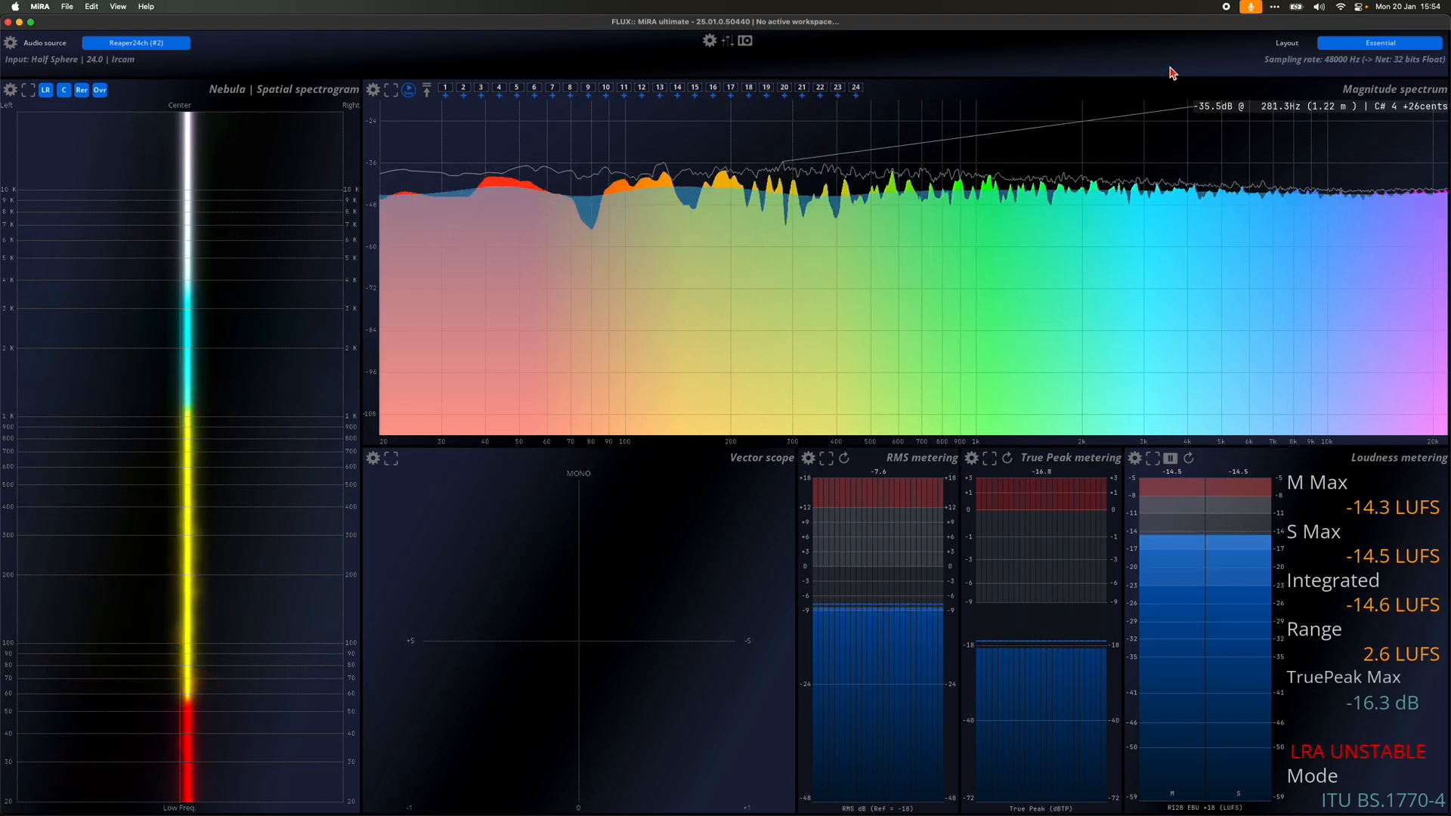
pyautogui.click(1379, 42)
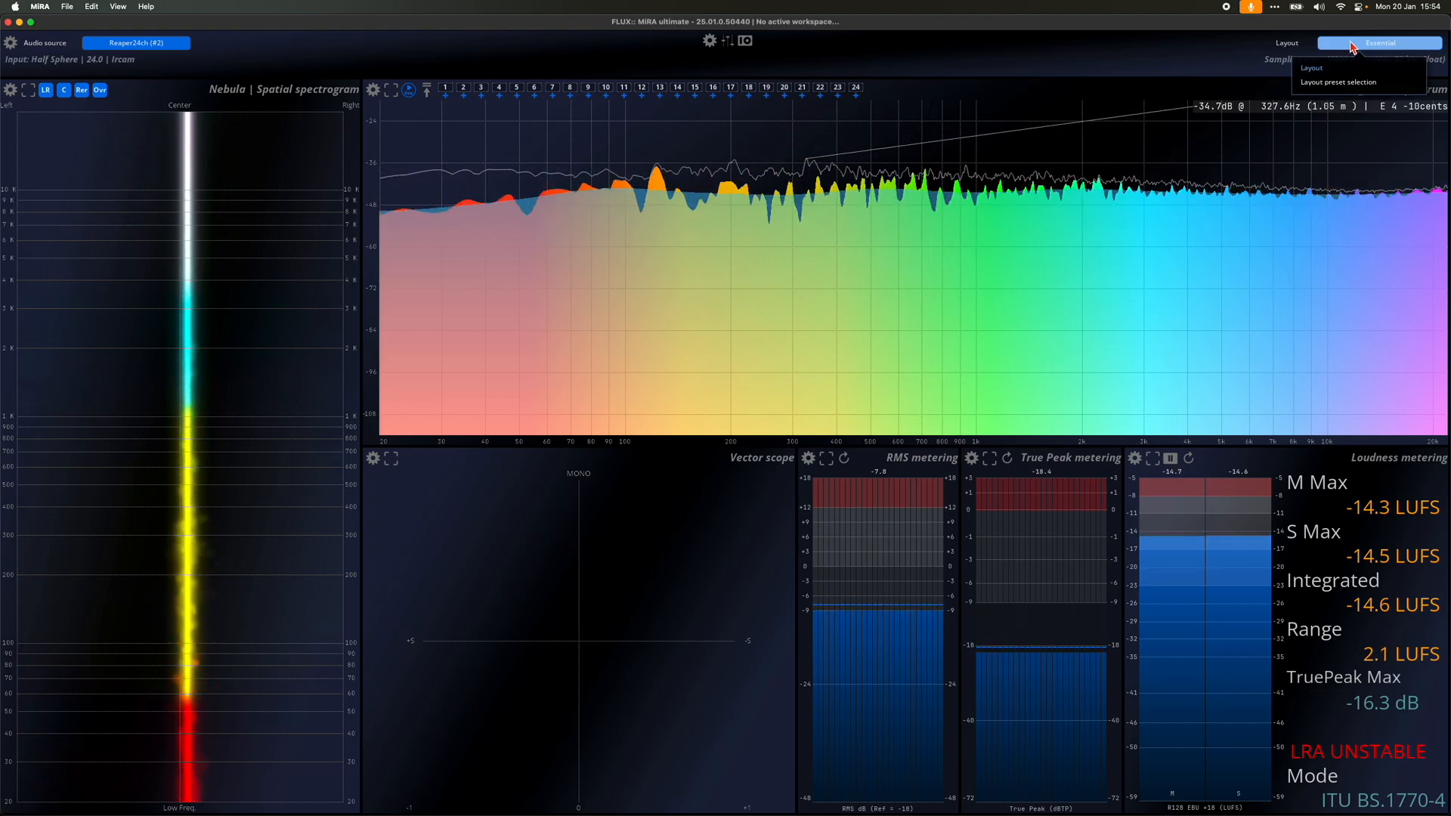
pyautogui.click(1337, 82)
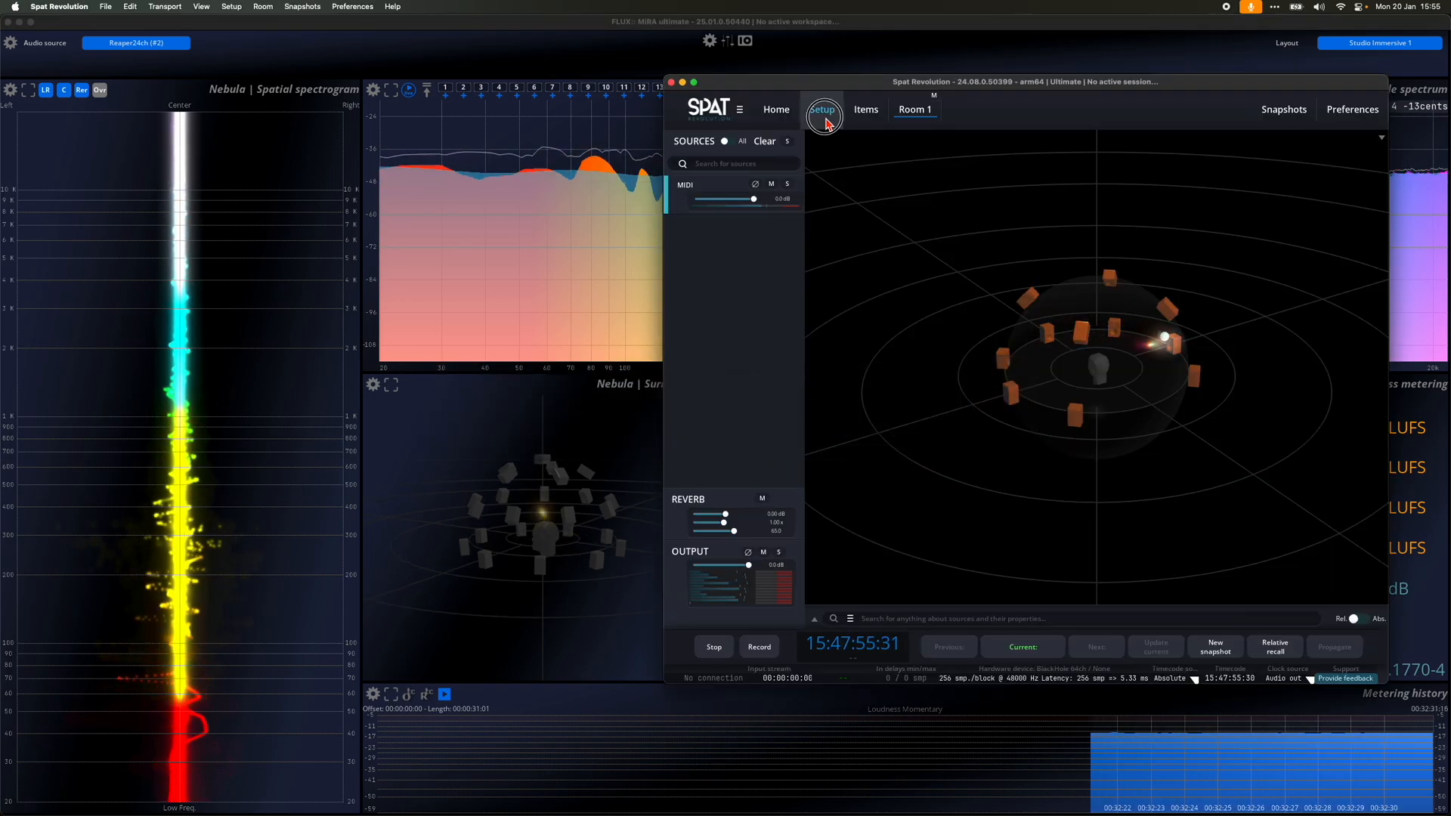
# - Set Room 1's Send to analyzer option to True in Spat Revolution's Setup
pyautogui.click(821, 108)
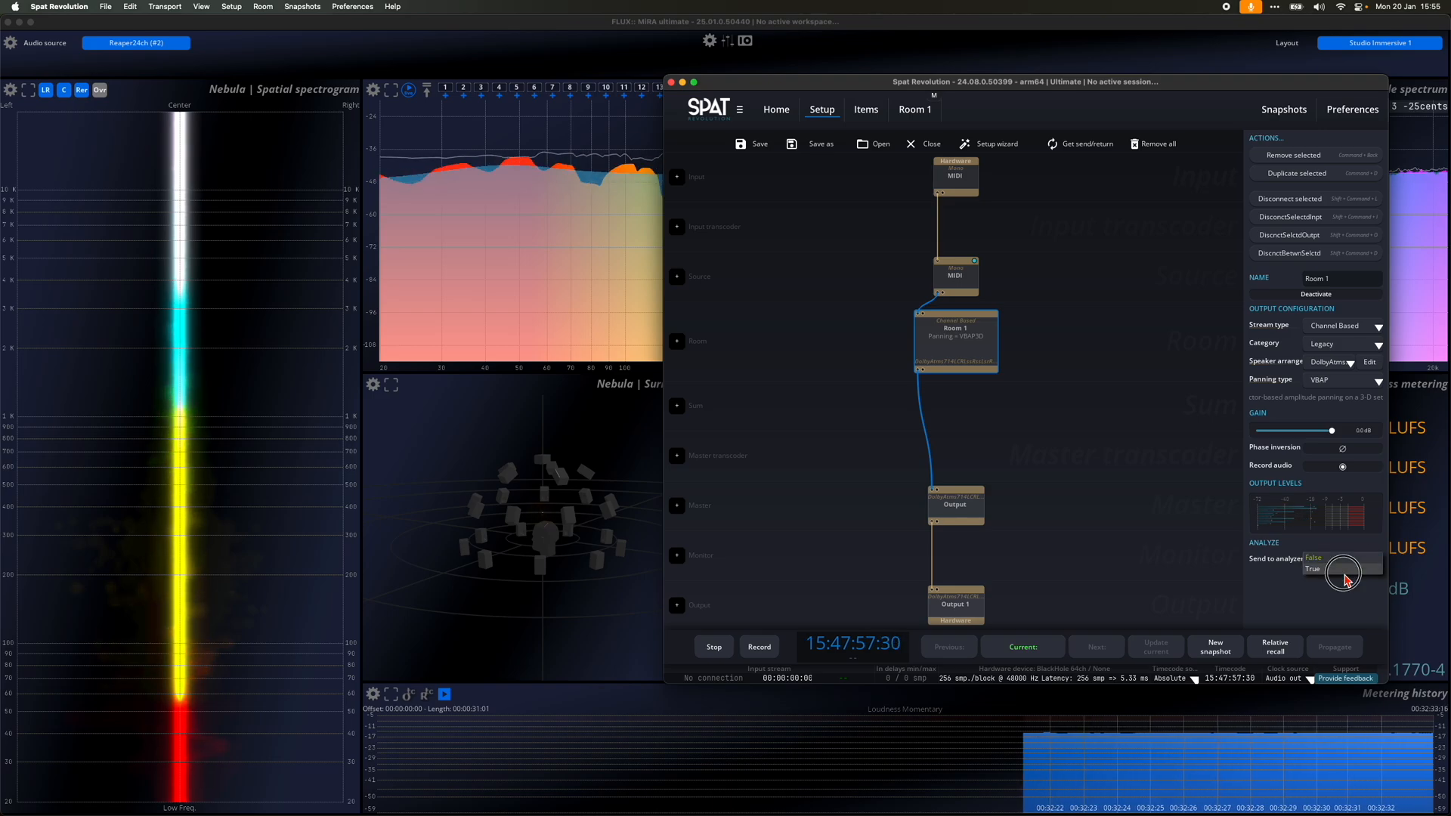
pyautogui.click(1312, 570)
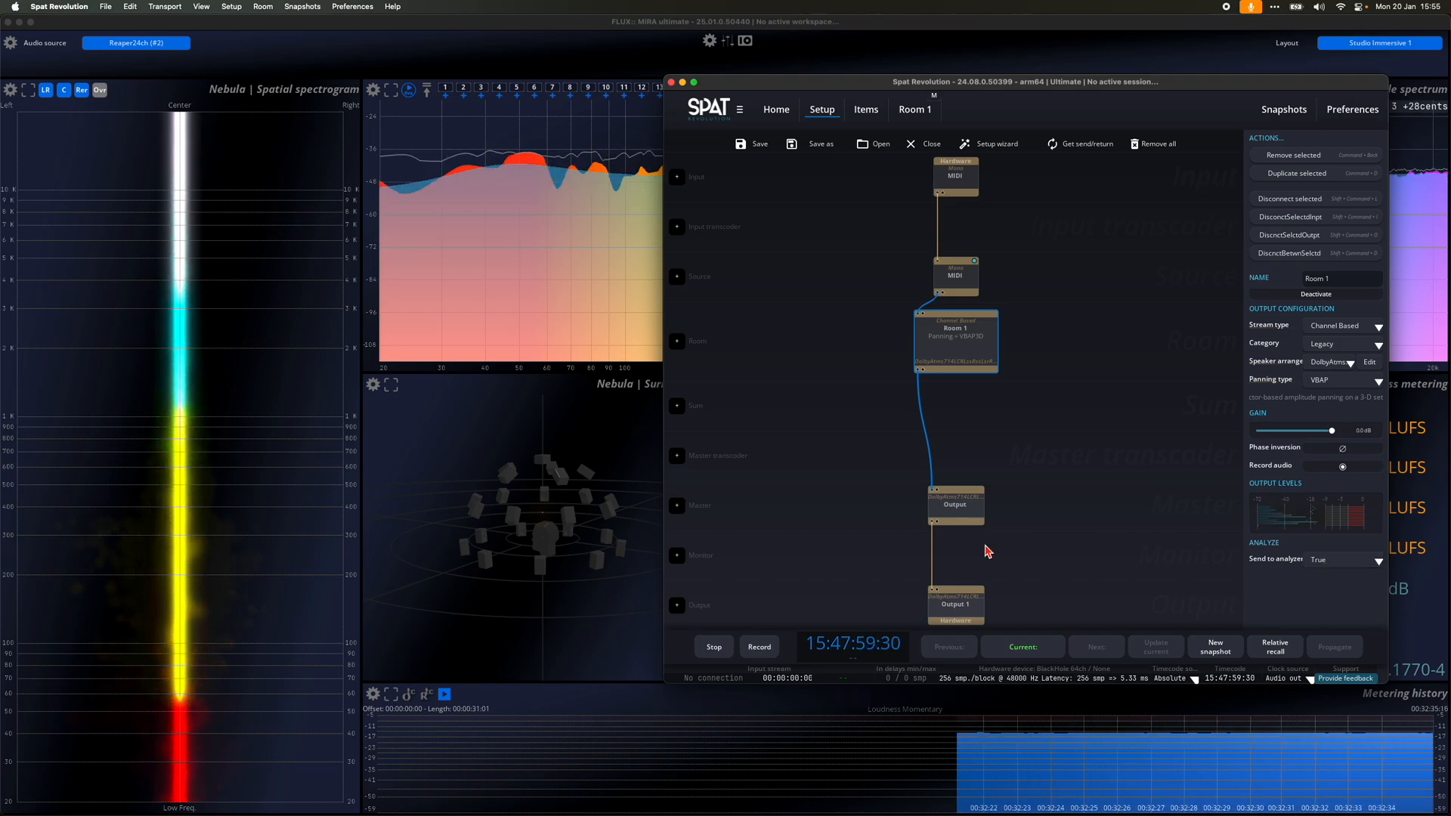
# - Select the Spat Revolution stream as source and show its 12-channel Dolby Atmos 7.1.4 IO settings
pyautogui.click(136, 43)
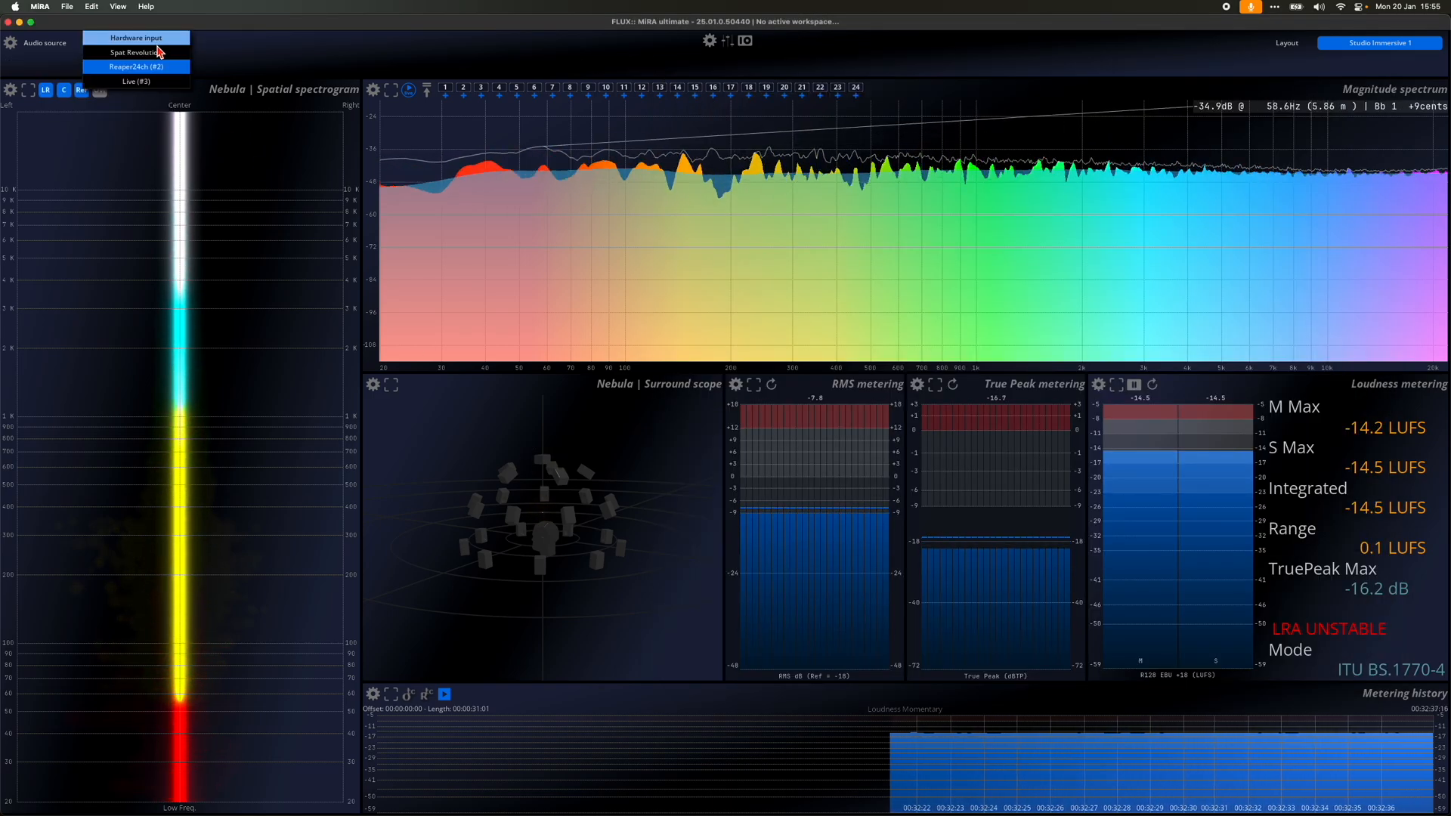
pyautogui.click(137, 51)
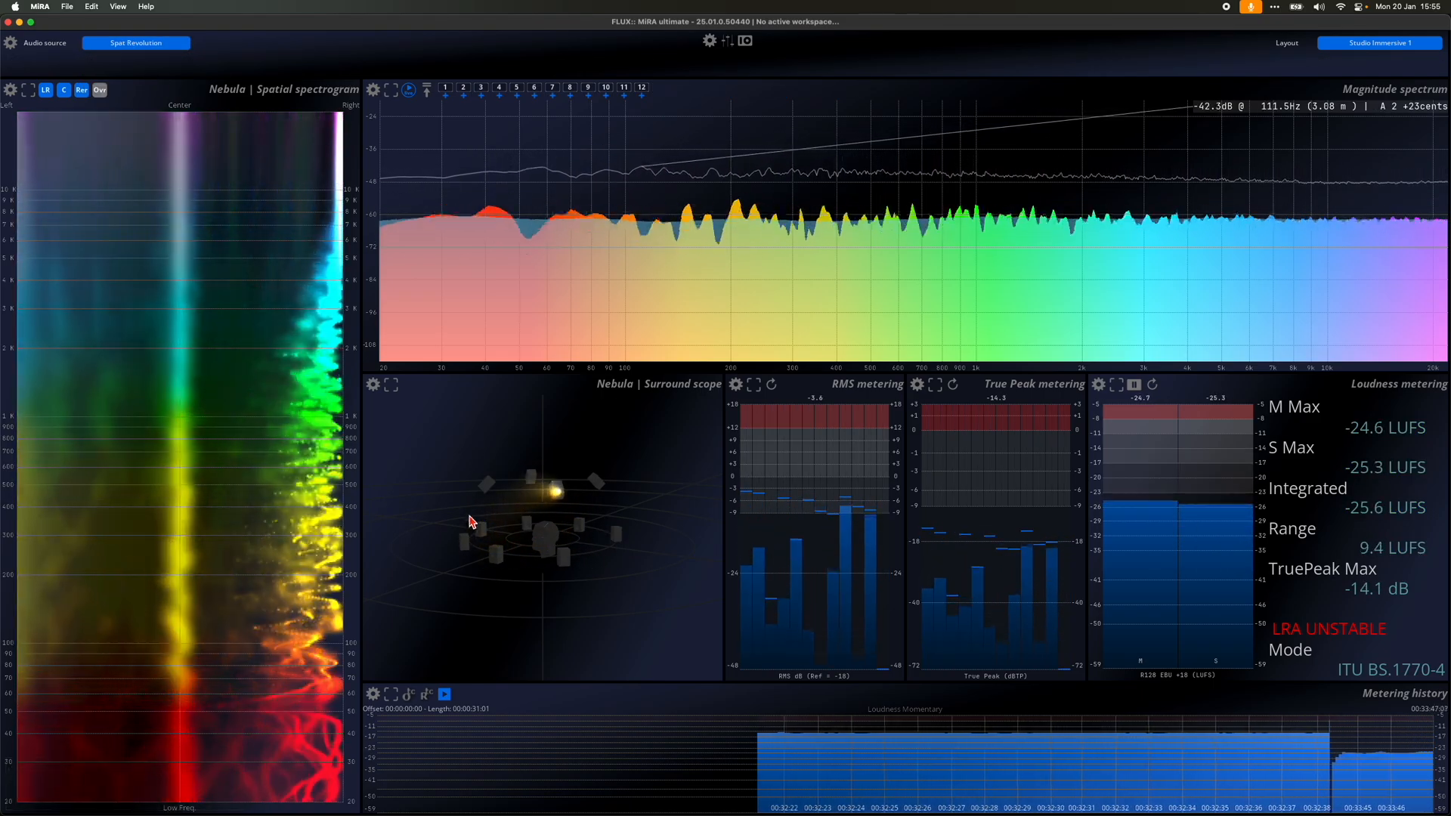
pyautogui.click(743, 41)
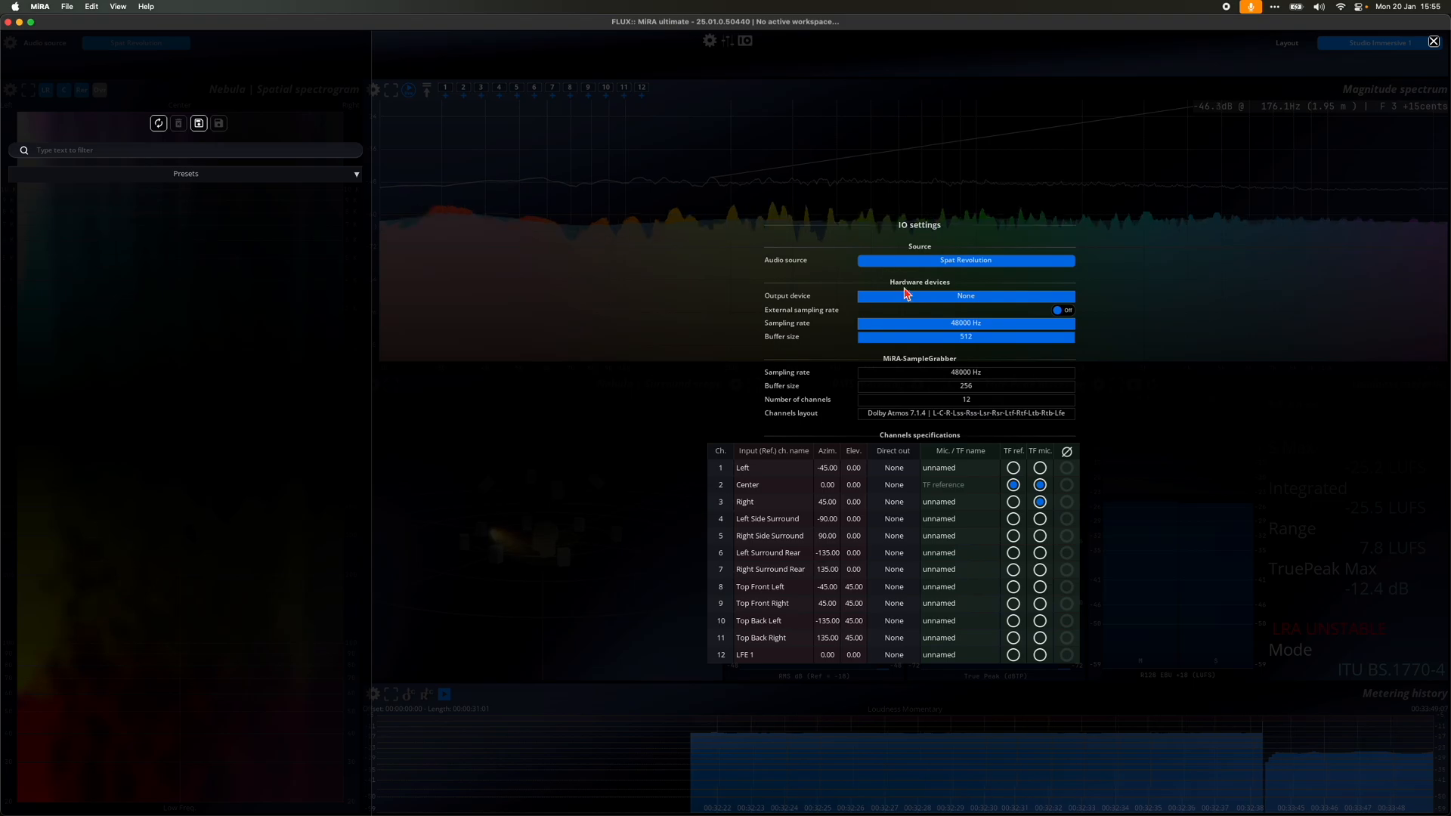
pyautogui.moveTo(1097, 389)
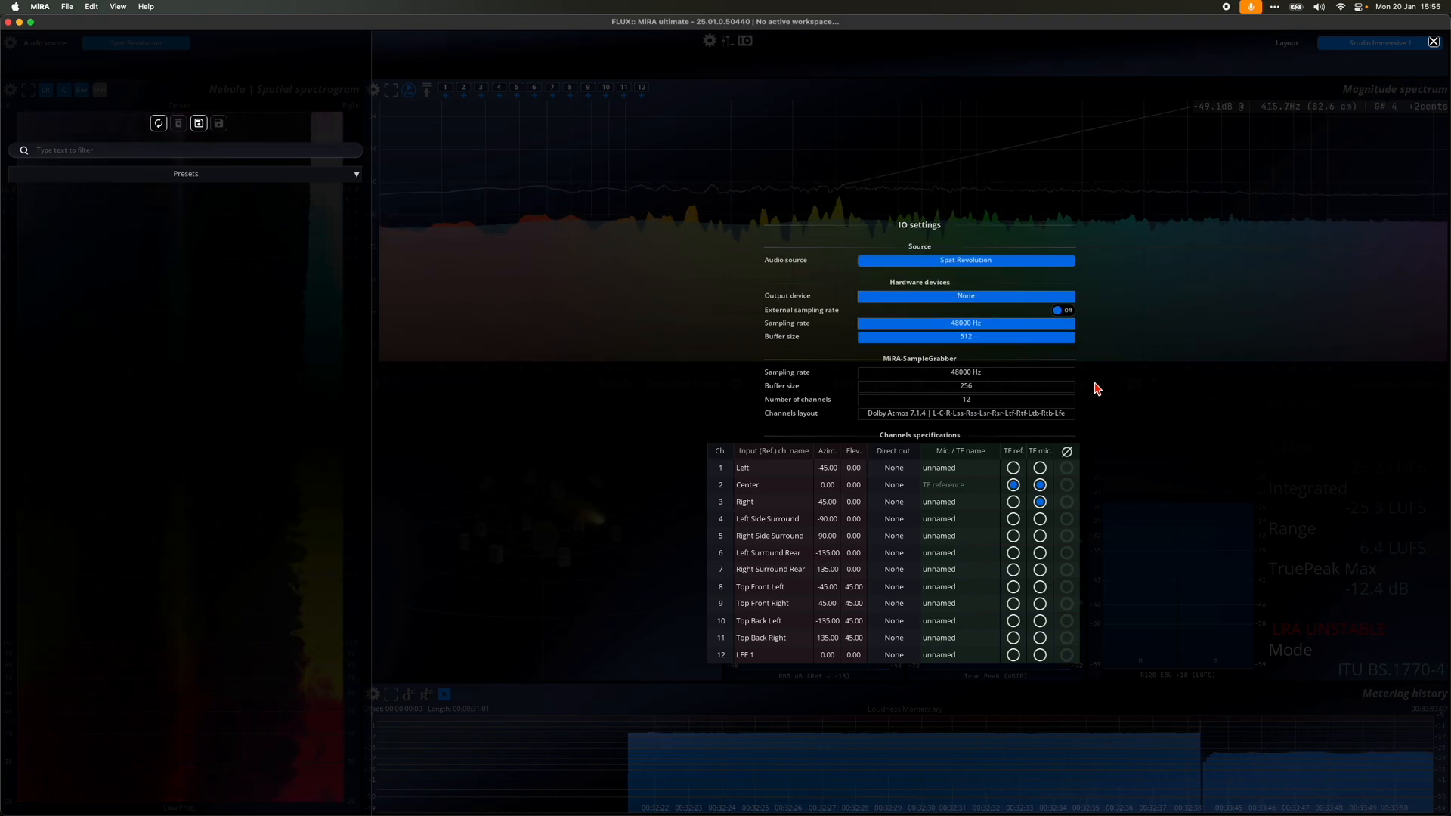